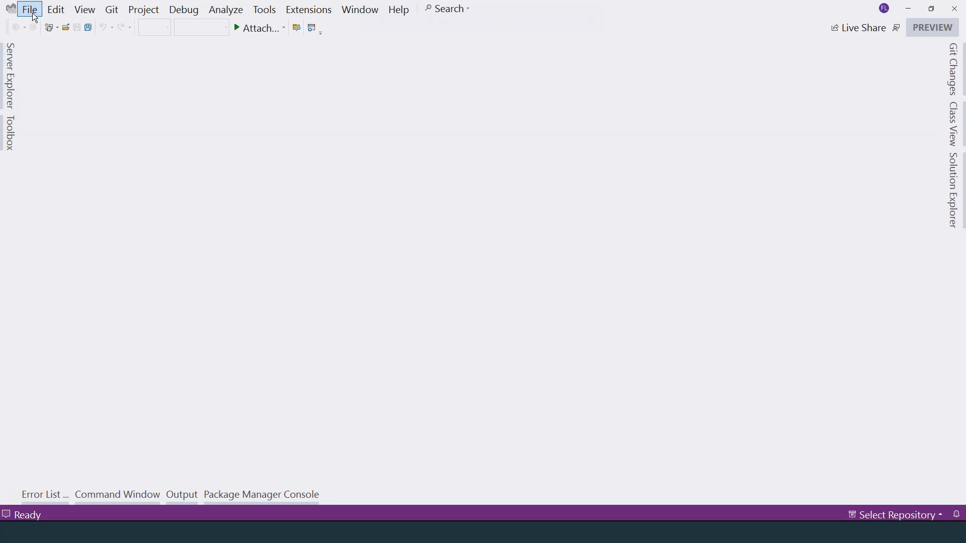
Step: Start a new project and choose the ASP.NET Core Empty template
left_click(28, 8)
type("asp.net core")
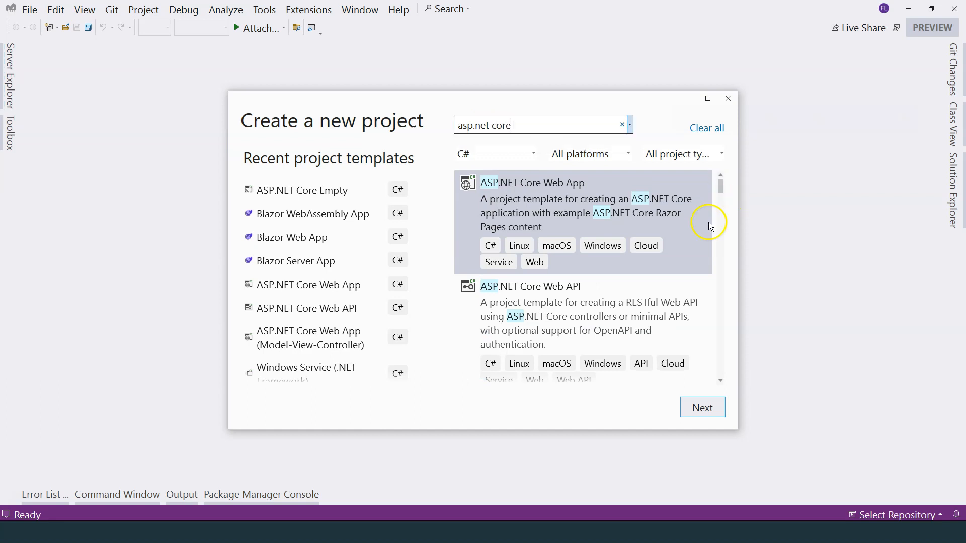
scroll("down", 3)
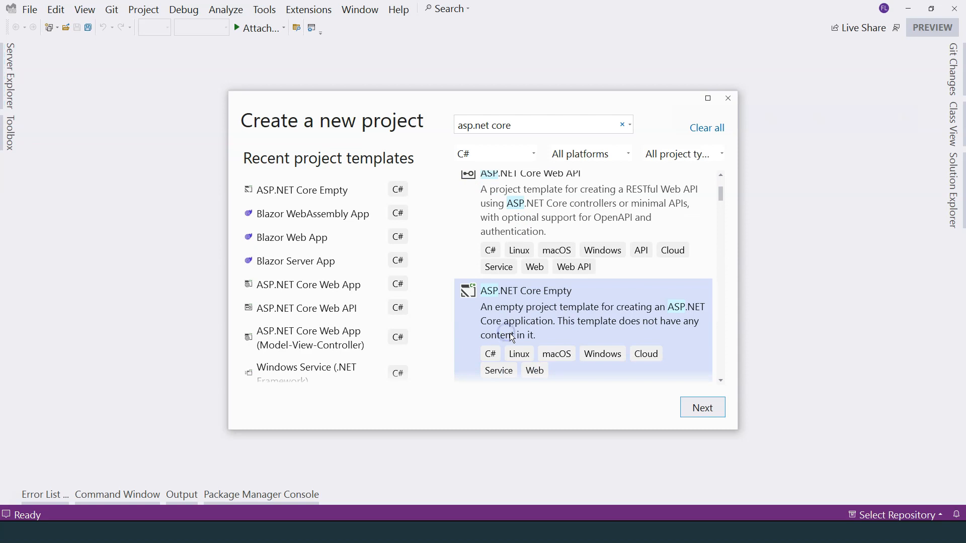
left_click(702, 407)
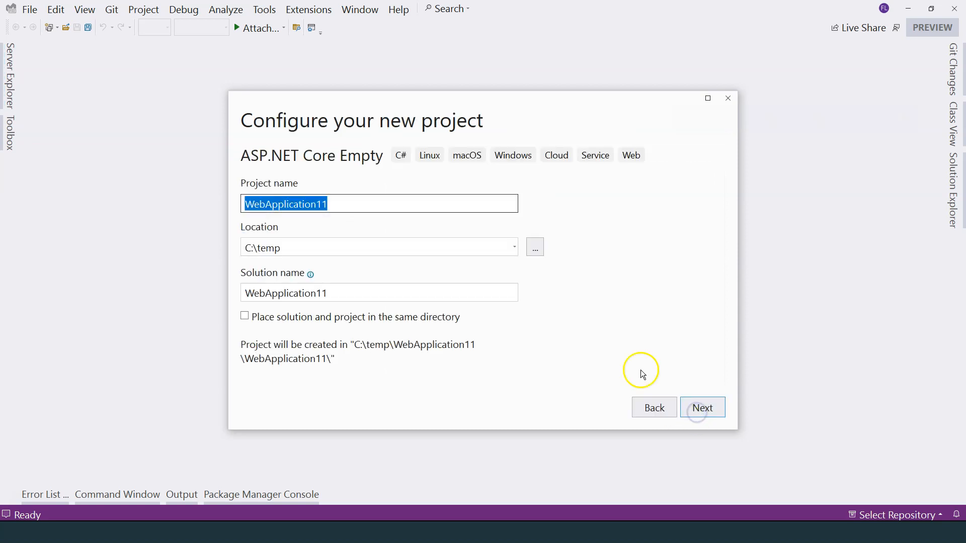
Step: Name the solution MVCCourse, keep .NET 8.0 (Preview) as the framework, and create it
left_click(379, 293)
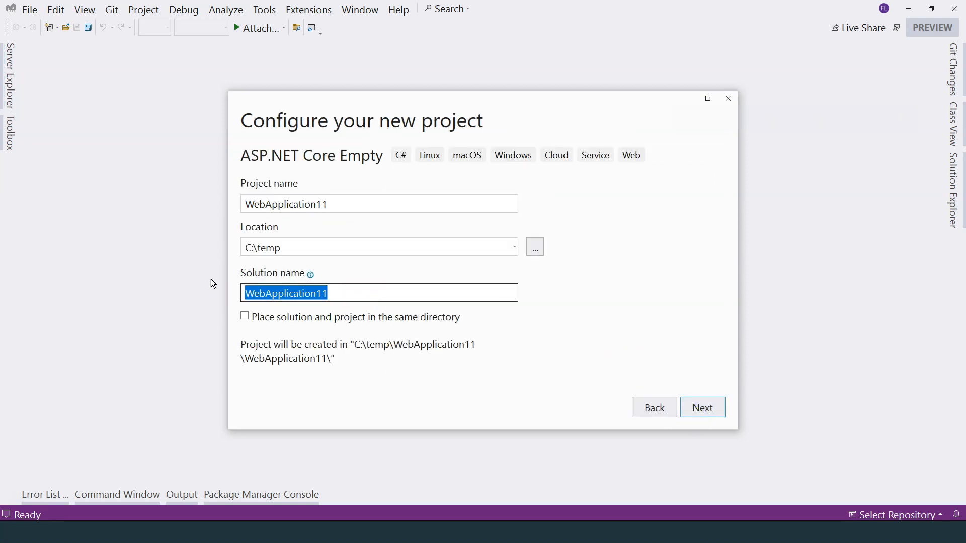
type("MVCCourse")
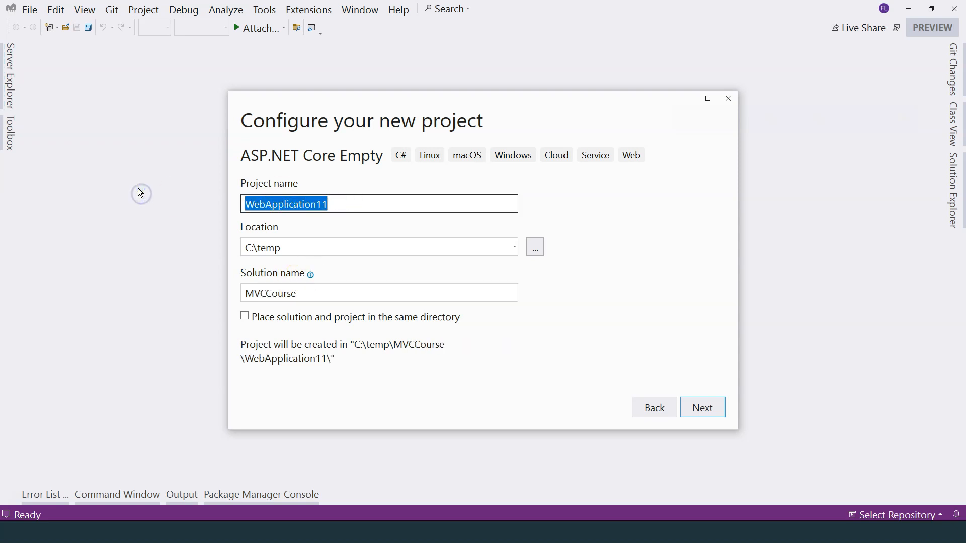
left_click(702, 407)
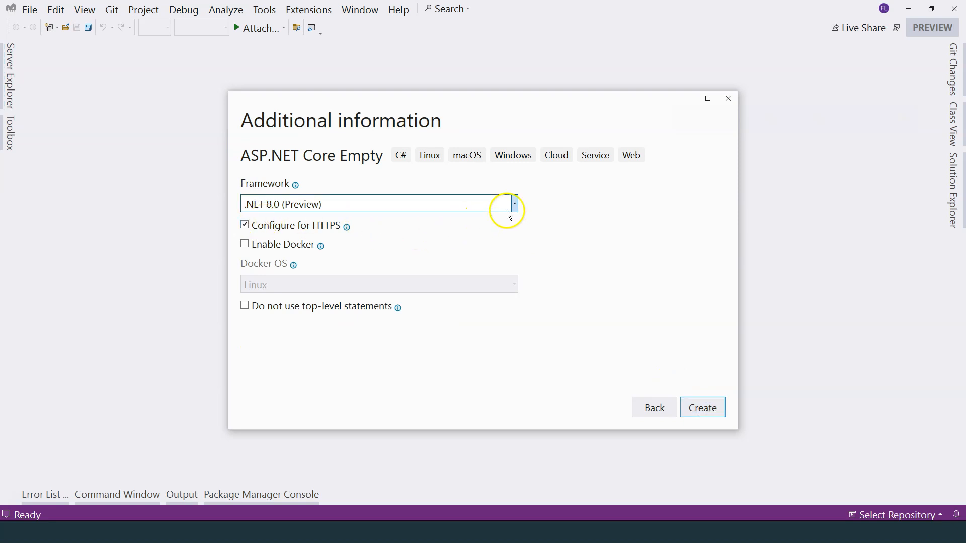
left_click(513, 204)
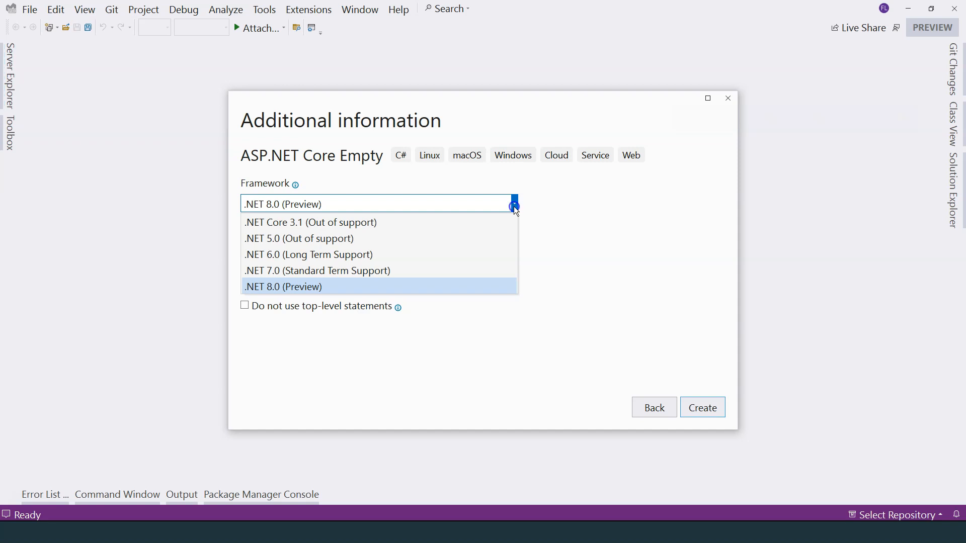
left_click(283, 286)
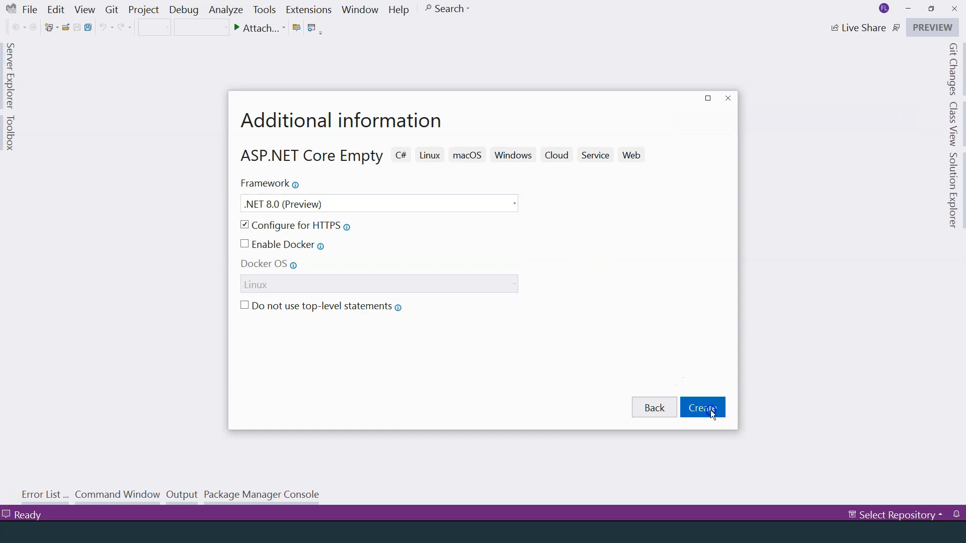
left_click(702, 407)
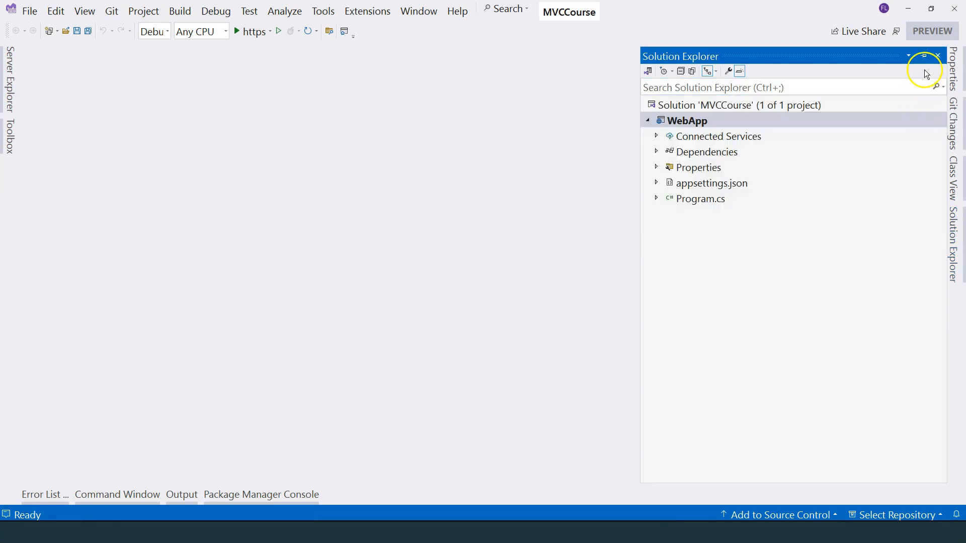
Step: Dock Solution Explorer, open Program.cs, and launch the app with the https Run button
left_click(700, 198)
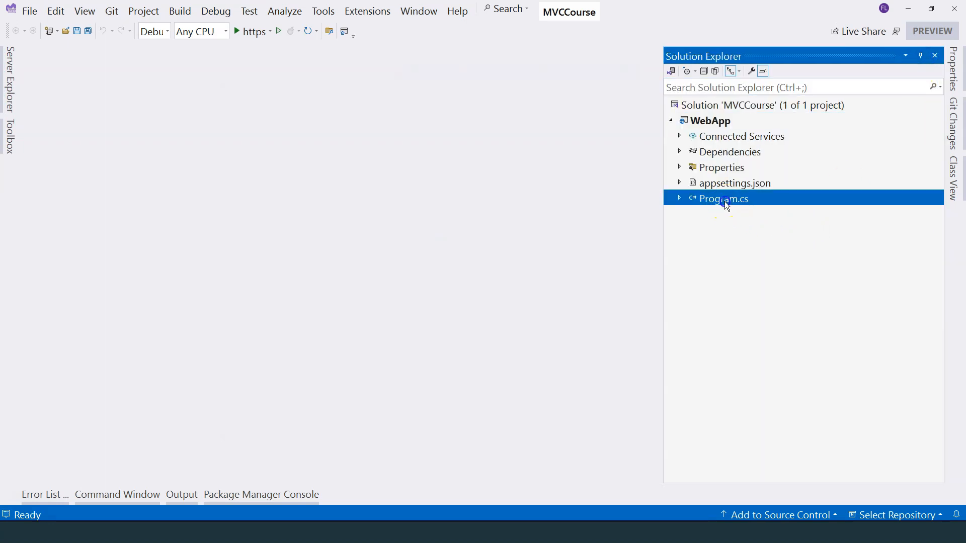
double_click(722, 198)
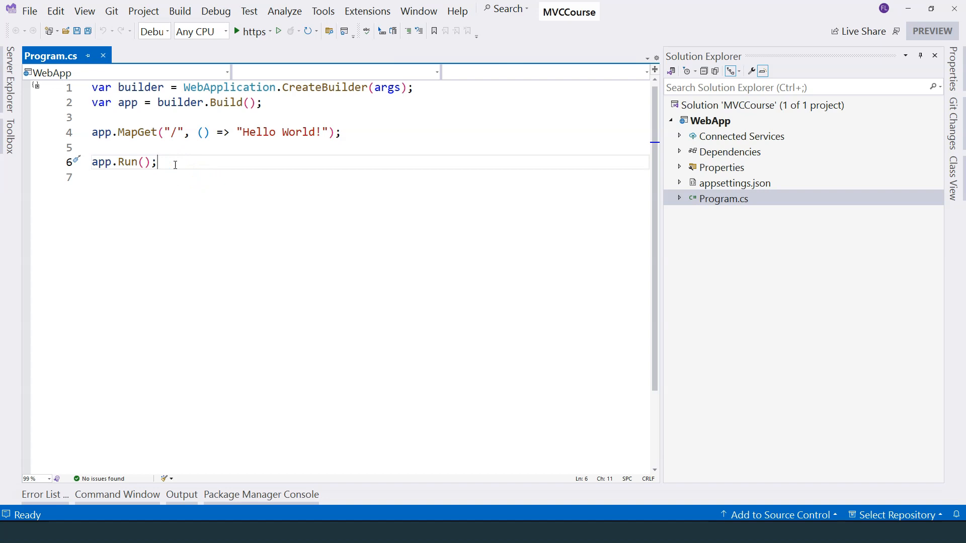
left_click(277, 31)
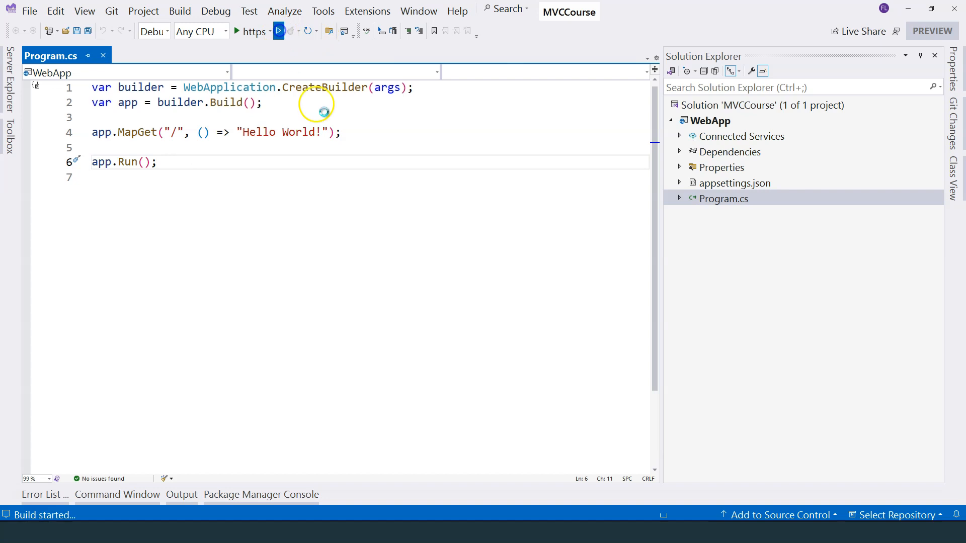
Step: View the Hello World! page and select the localhost address in the console log
left_click(278, 30)
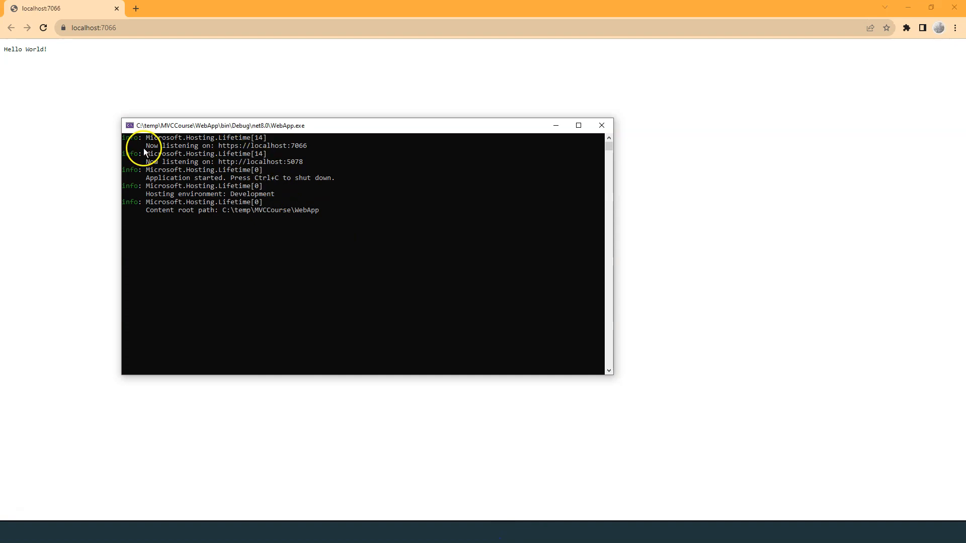
mouse_move(249, 148)
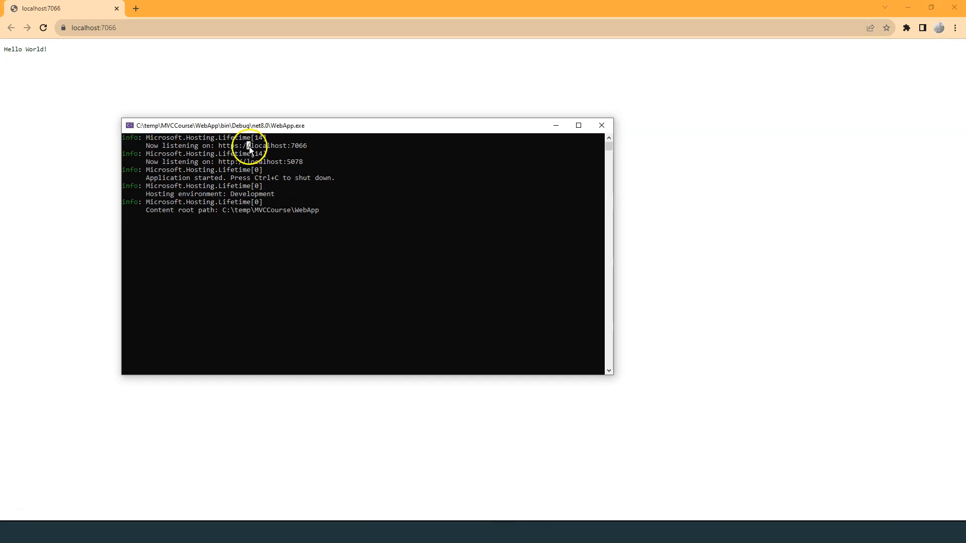
double_click(301, 146)
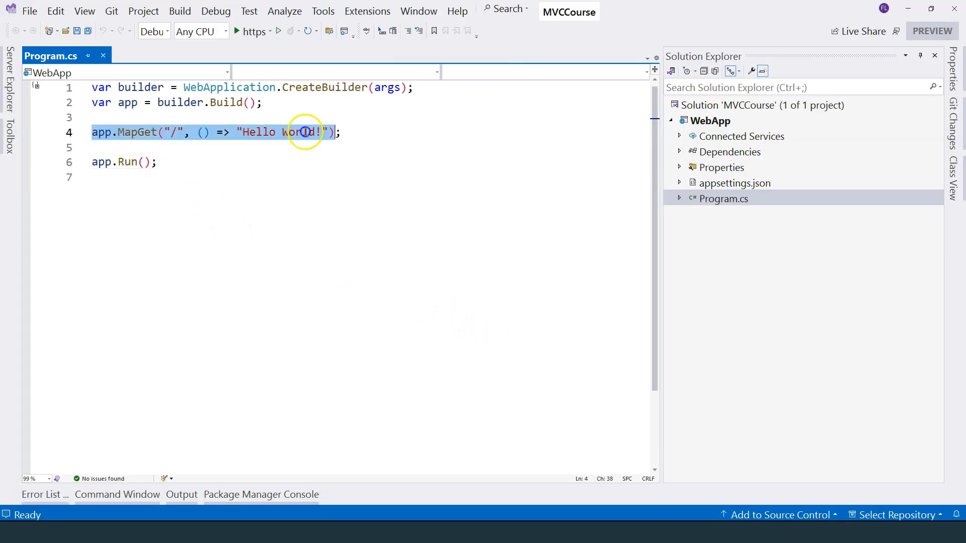
left_click(167, 132)
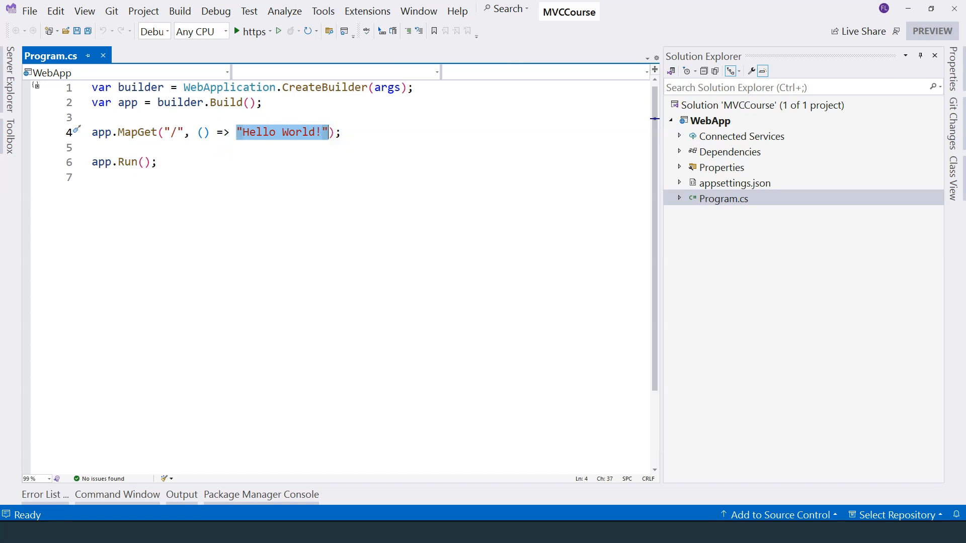
mouse_move(280, 142)
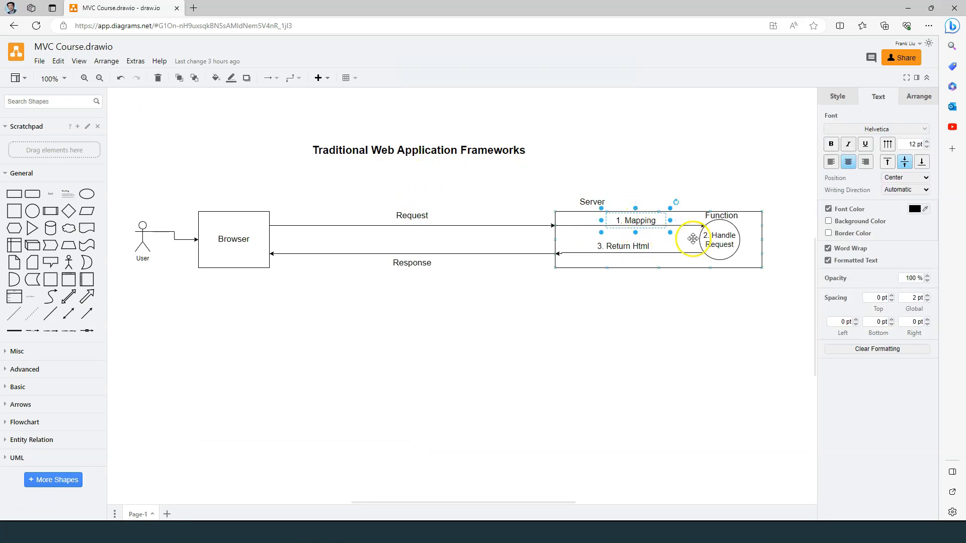
left_click(623, 246)
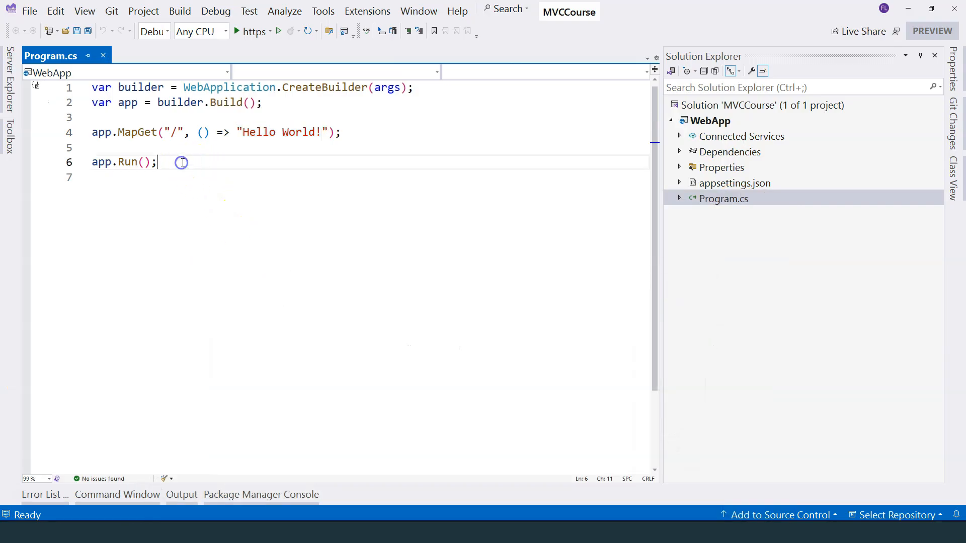
Step: Select all of Program.cs, then place the cursor on a new final line
key("ctrl+a")
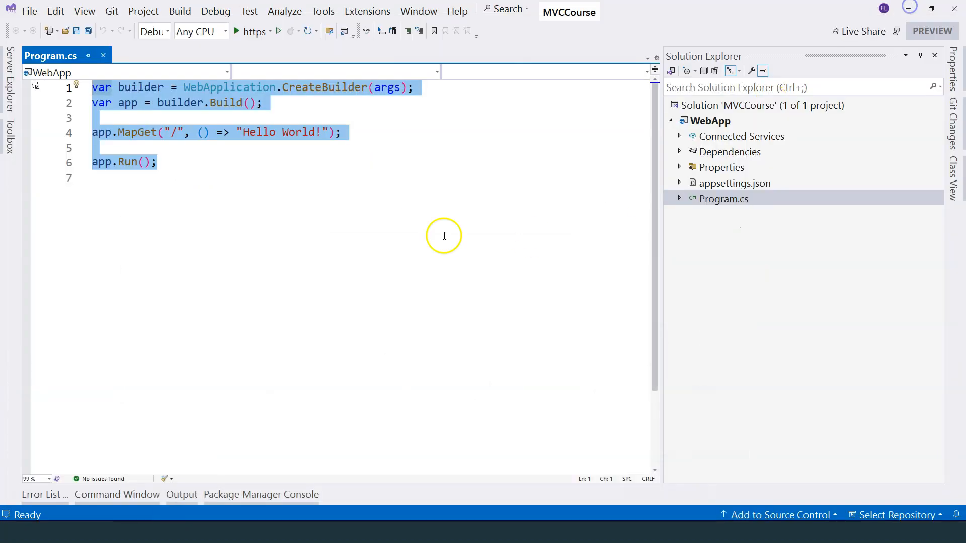
left_click(92, 177)
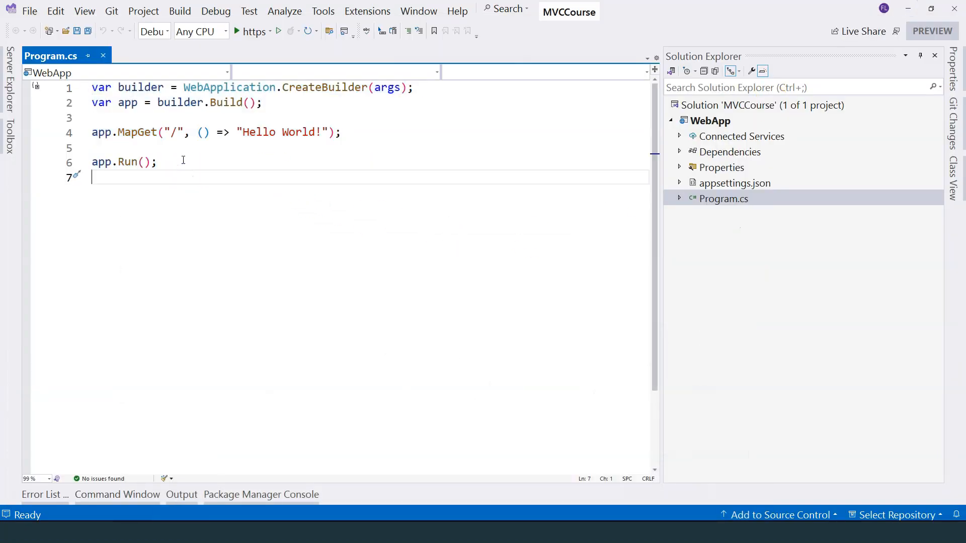
mouse_move(106, 446)
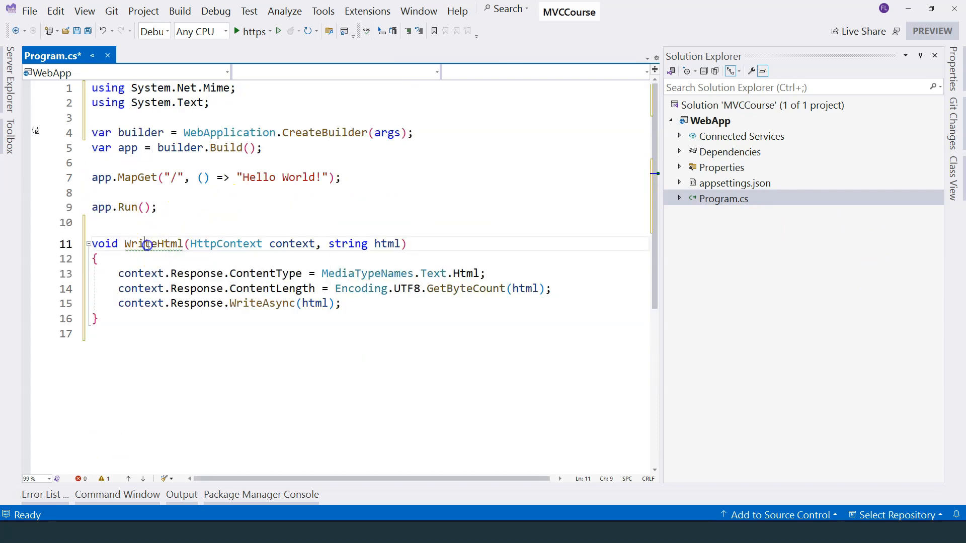
Step: Replace the MapGet lambda with one taking an HttpContext context parameter
double_click(291, 243)
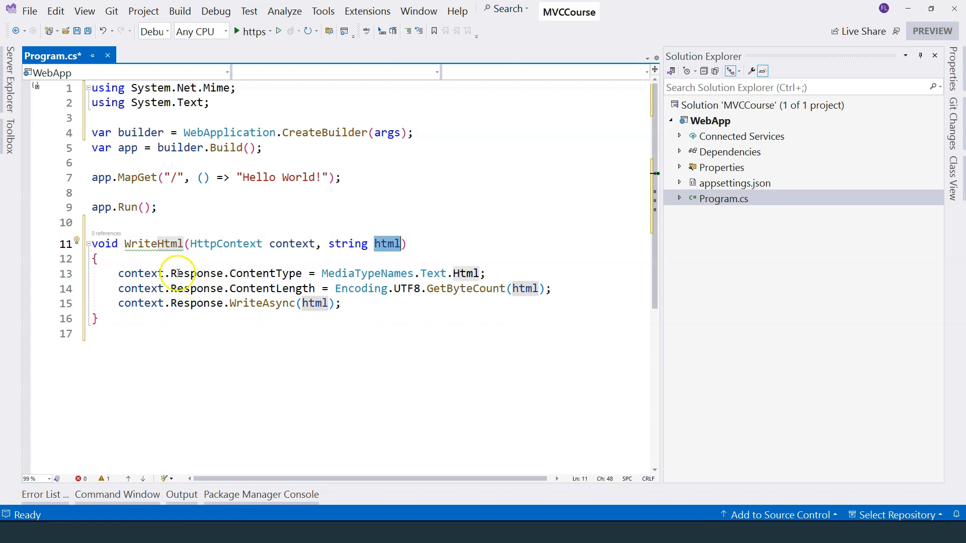
left_click_drag(164, 274, 234, 288)
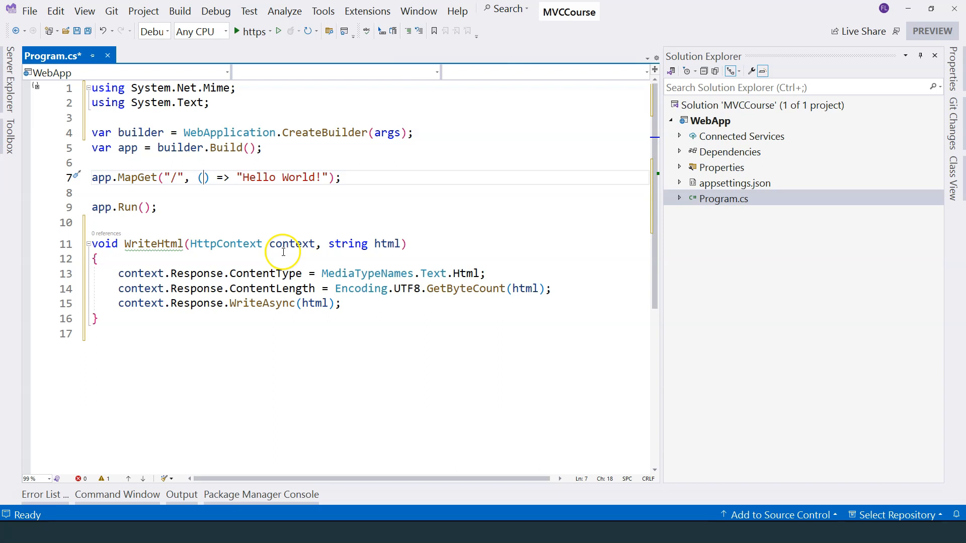
type("HttpContext context")
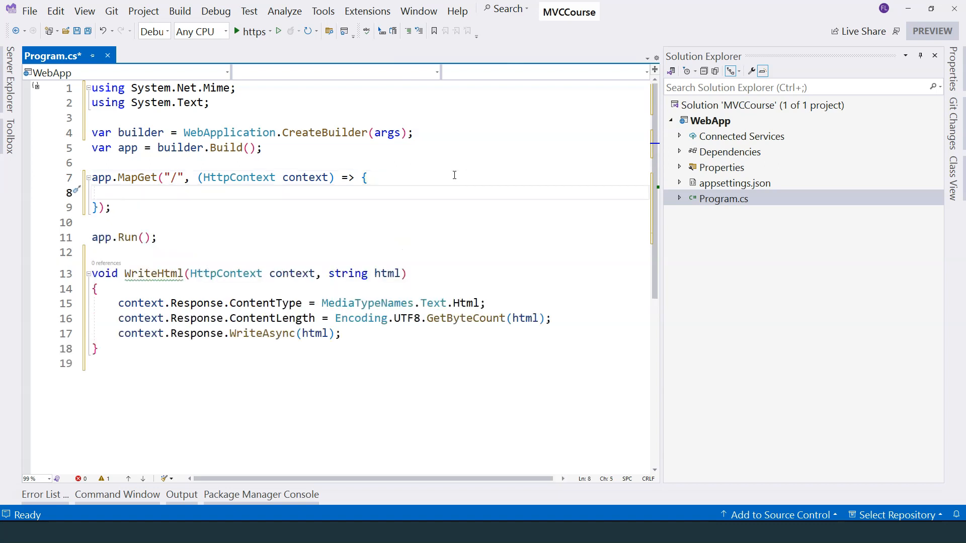
Step: Type an html string holding <h1>Hello World</h1> and a welcome line
type("string")
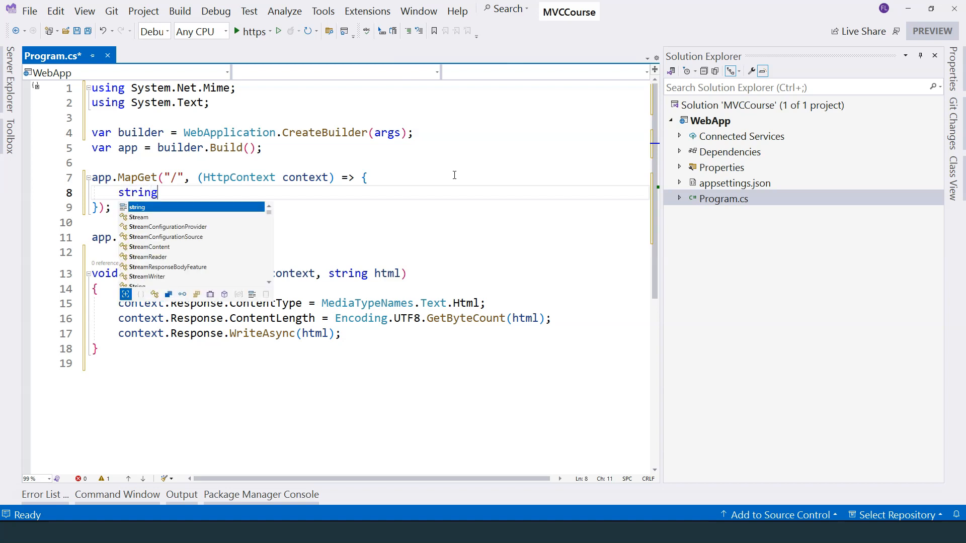
type("= \"<")
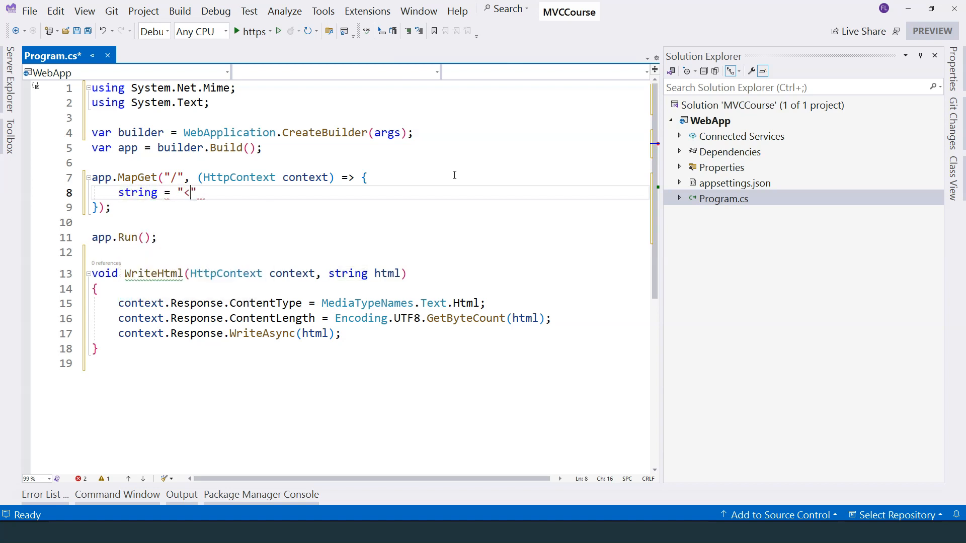
type("html")
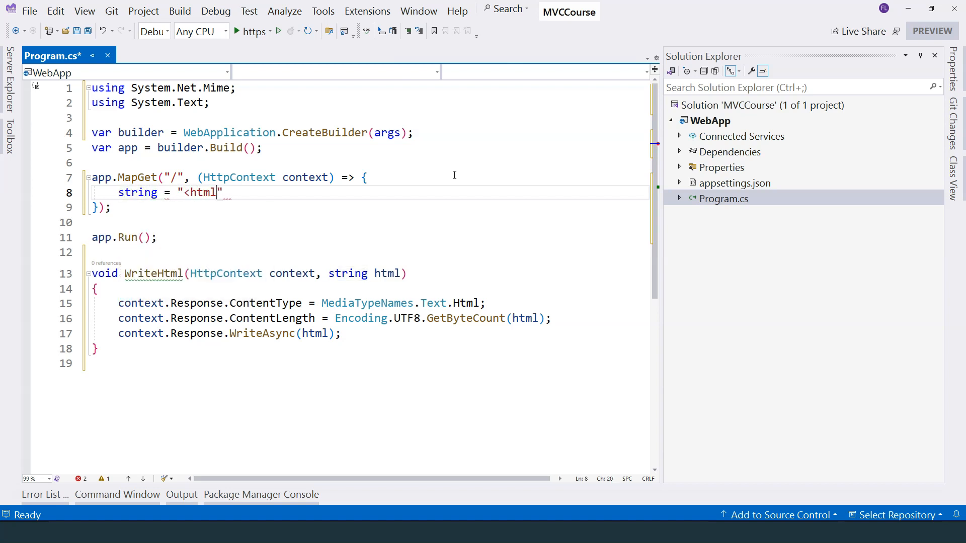
type("<body>Hello")
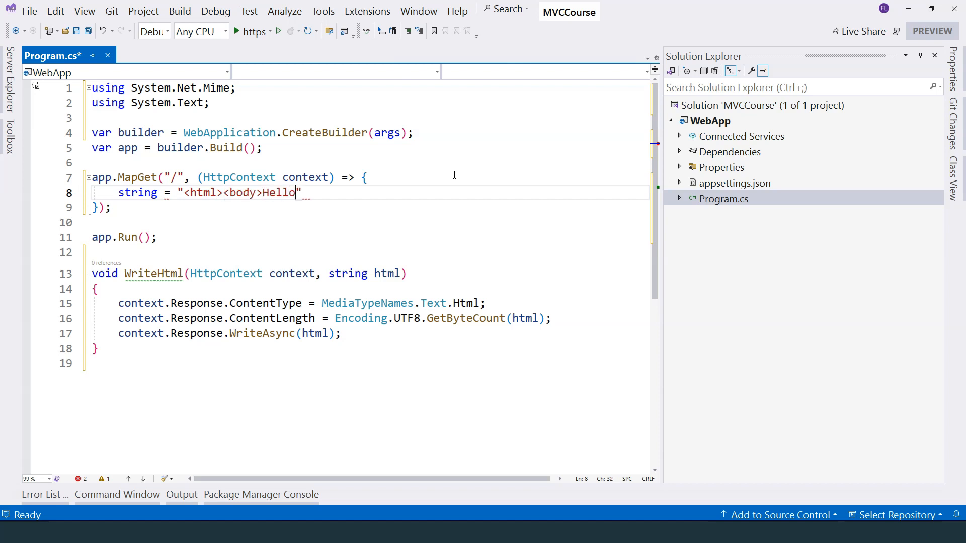
type("World!")
type("@")
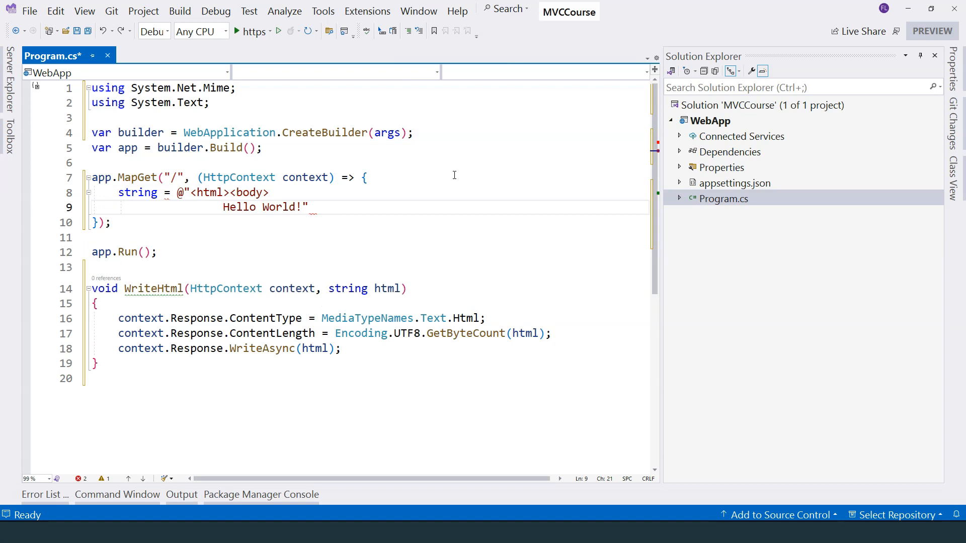
type("<h1>")
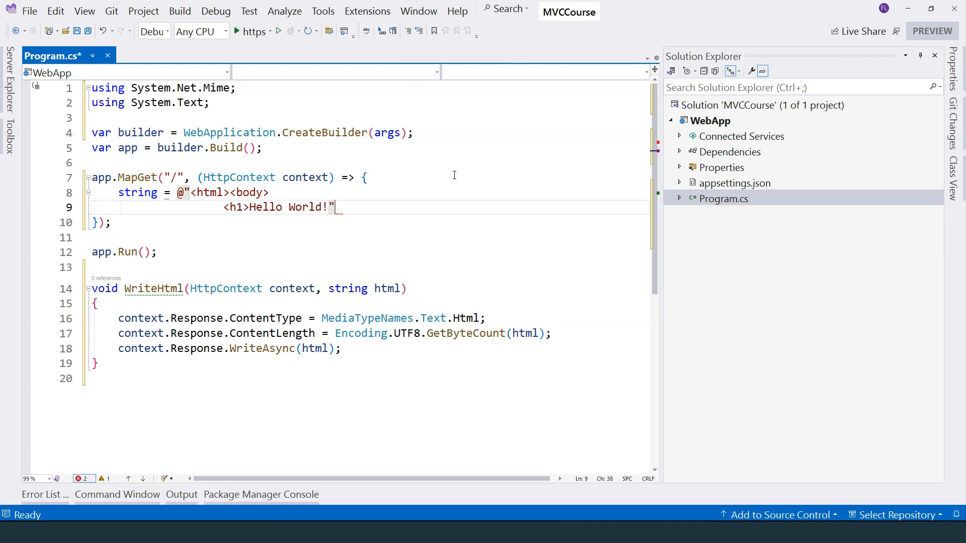
type("</h1>")
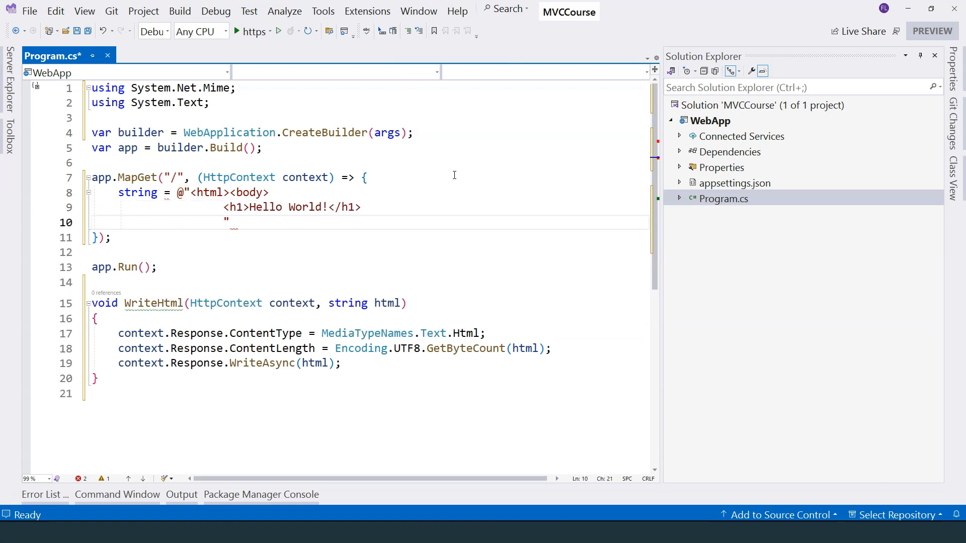
type("<br/>")
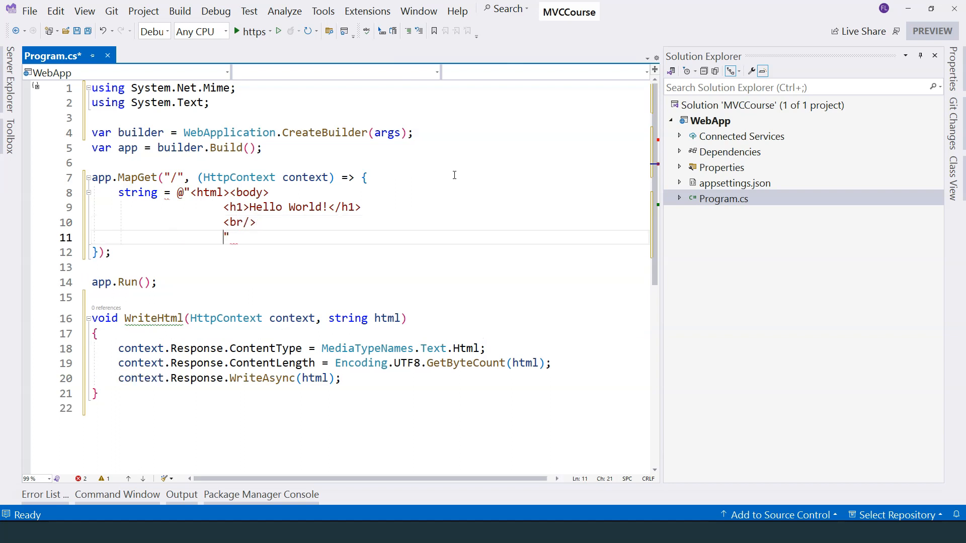
type("Welcome to this new worl")
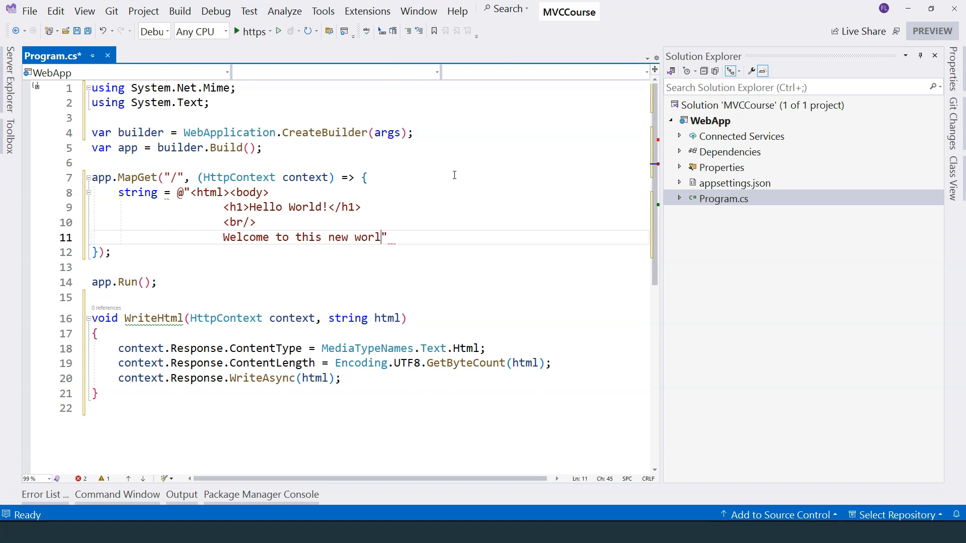
type("d!")
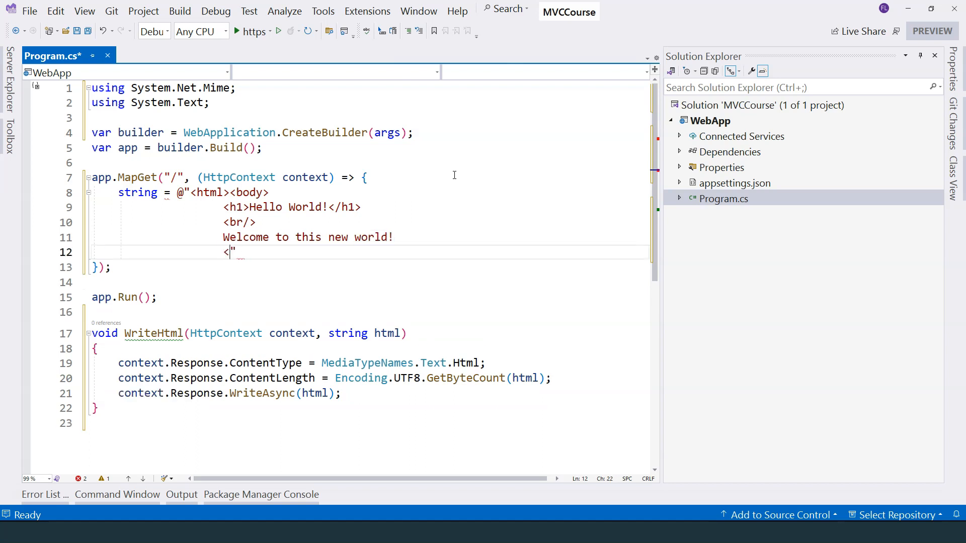
Step: Close the body and html tags, then call WriteHtml(context, html)
type("/body>")
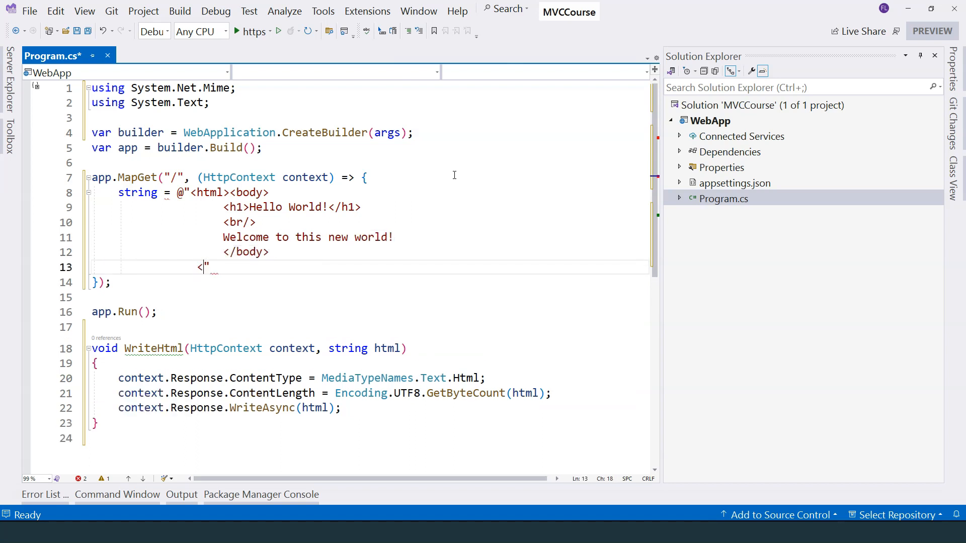
type("/html>\";")
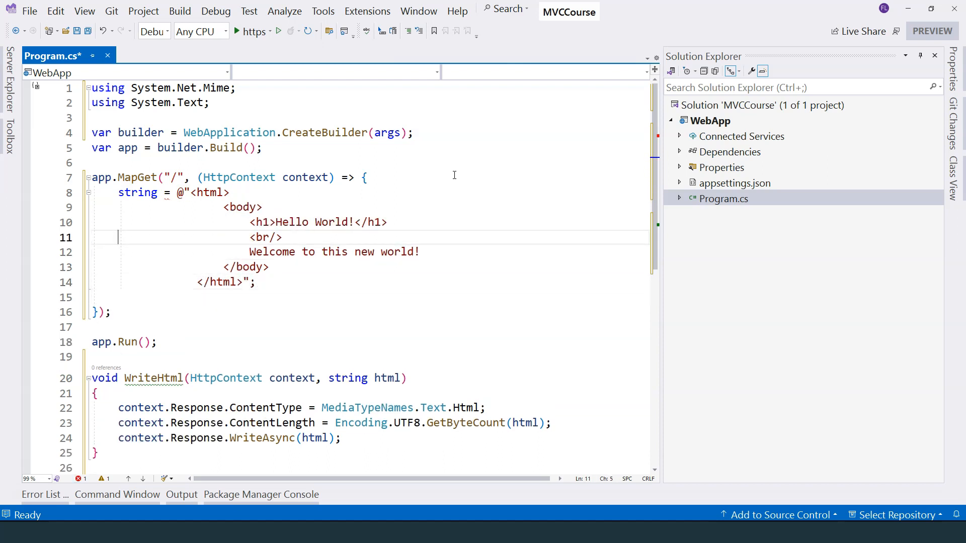
type("html")
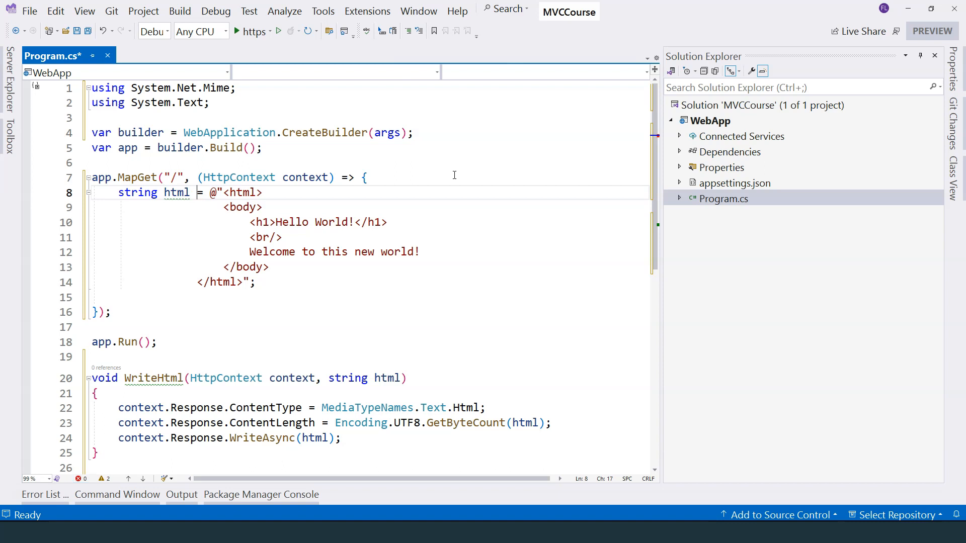
type("Write")
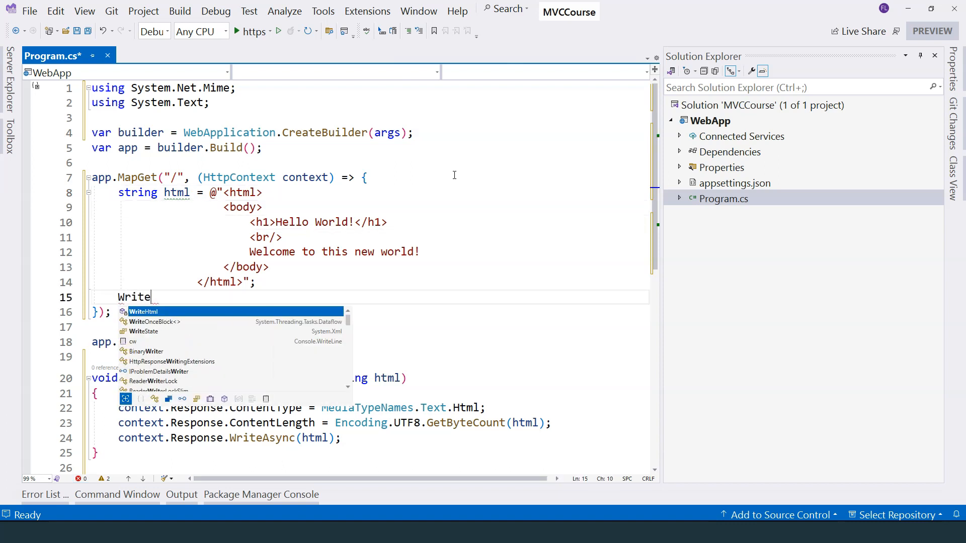
type("Html(context, html);")
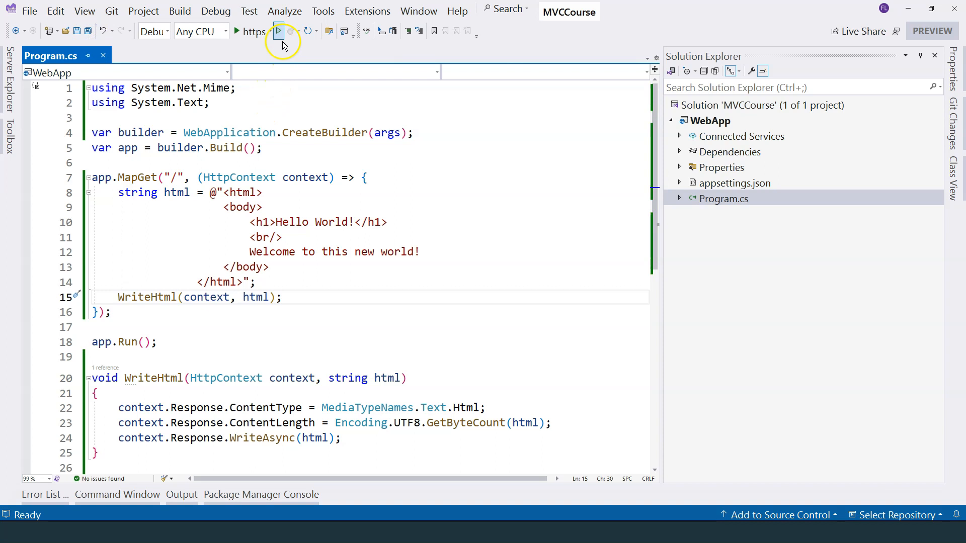
Step: Launch the web app without debugging
left_click(278, 30)
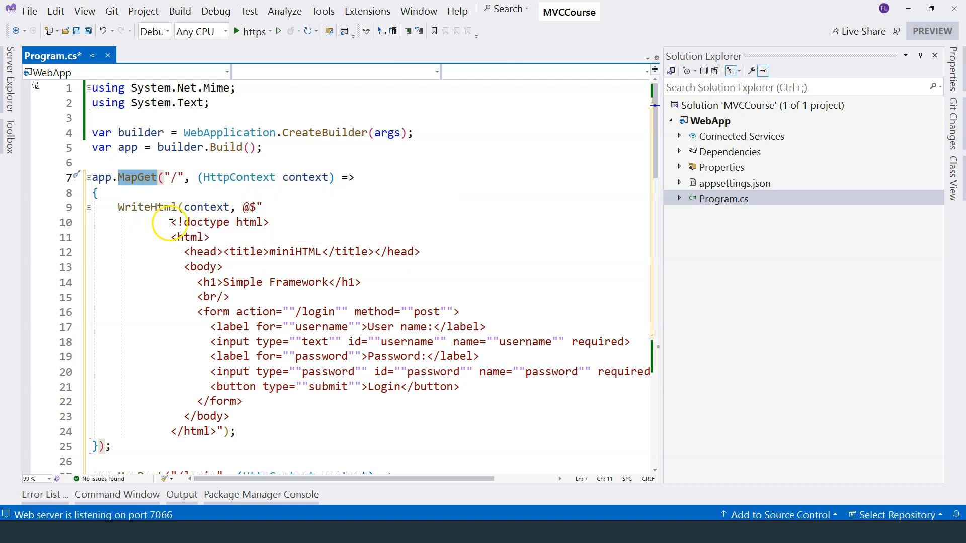
left_click(223, 282)
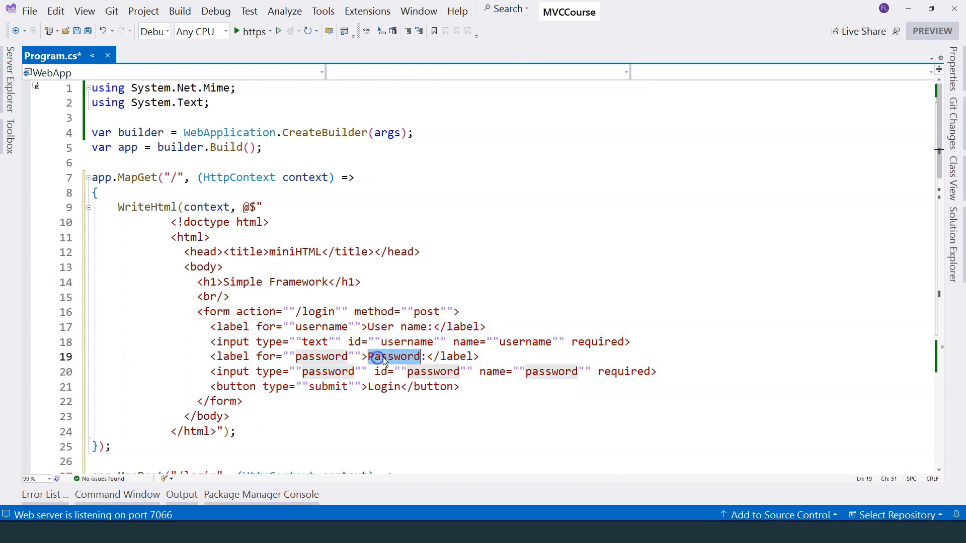
scroll("down", 3)
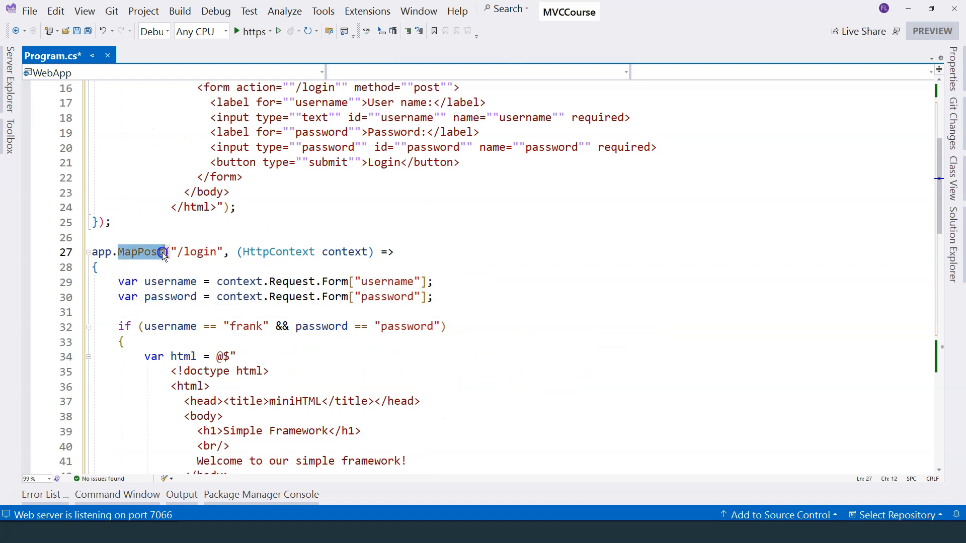
mouse_move(141, 251)
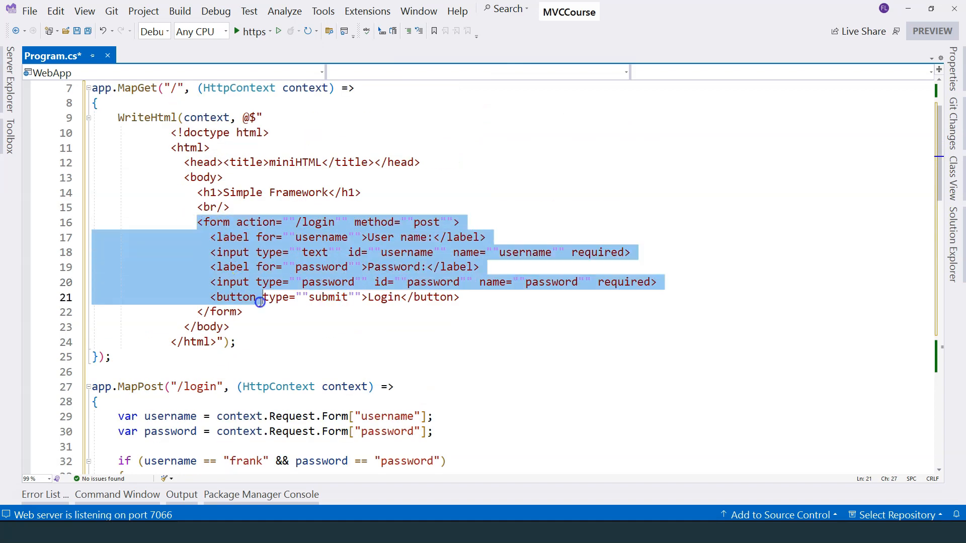
left_click(297, 222)
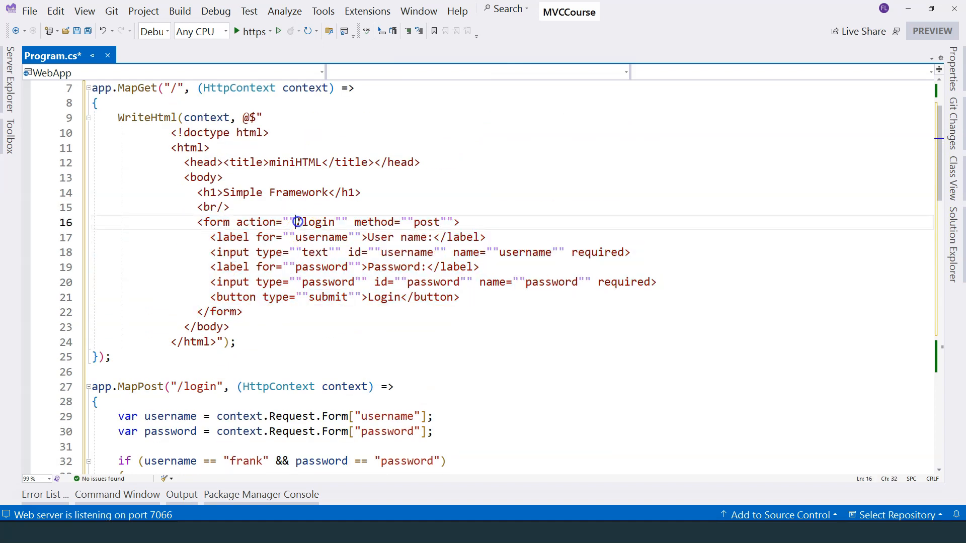
double_click(139, 386)
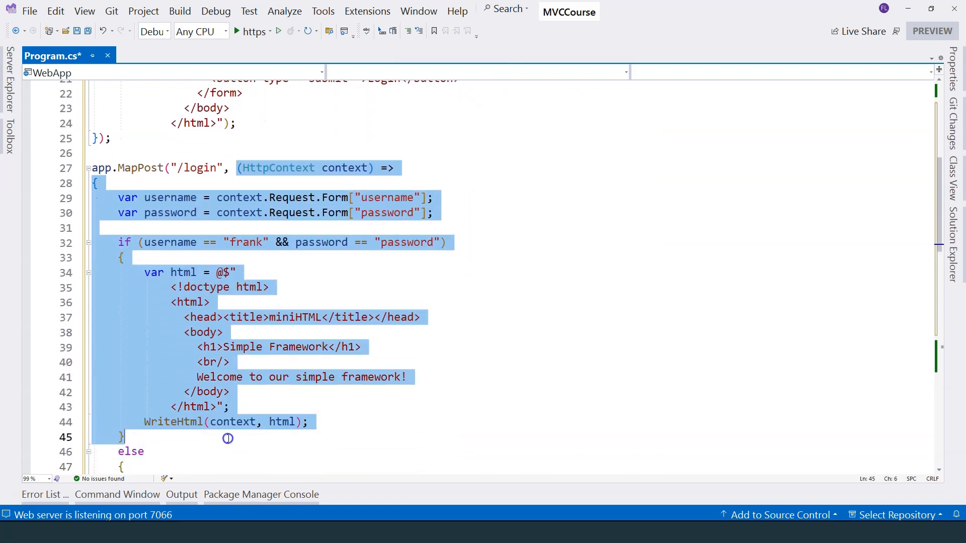
left_click(171, 212)
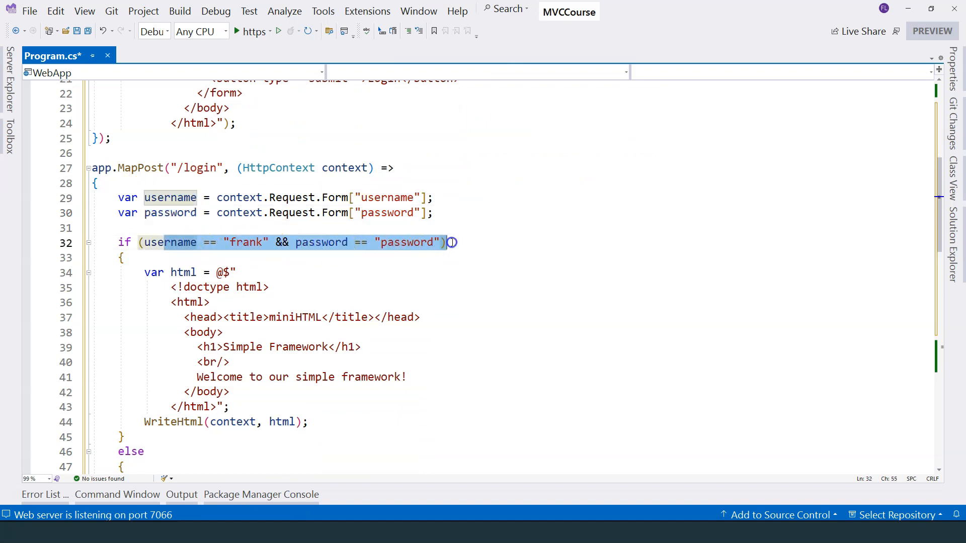
scroll("down", 3)
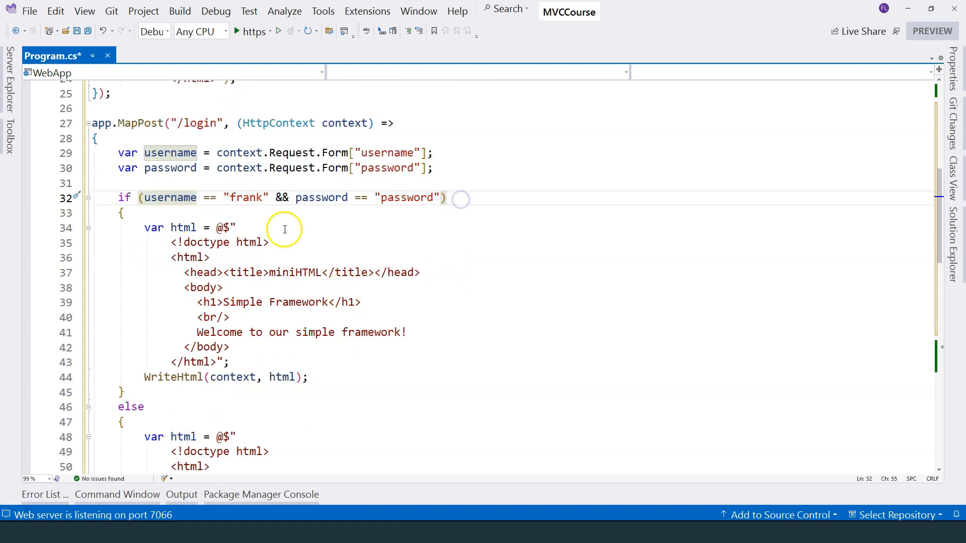
left_click_drag(144, 228, 261, 301)
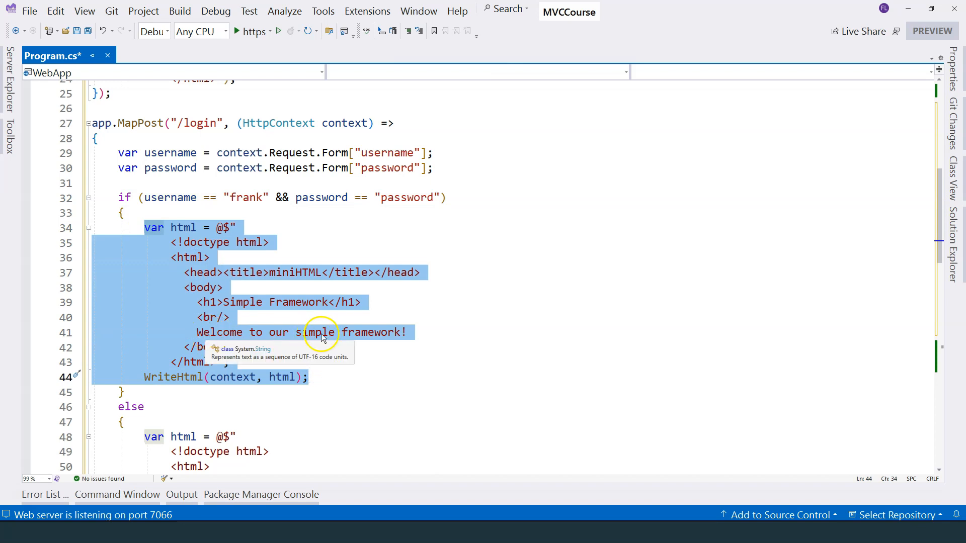
scroll("down", 3)
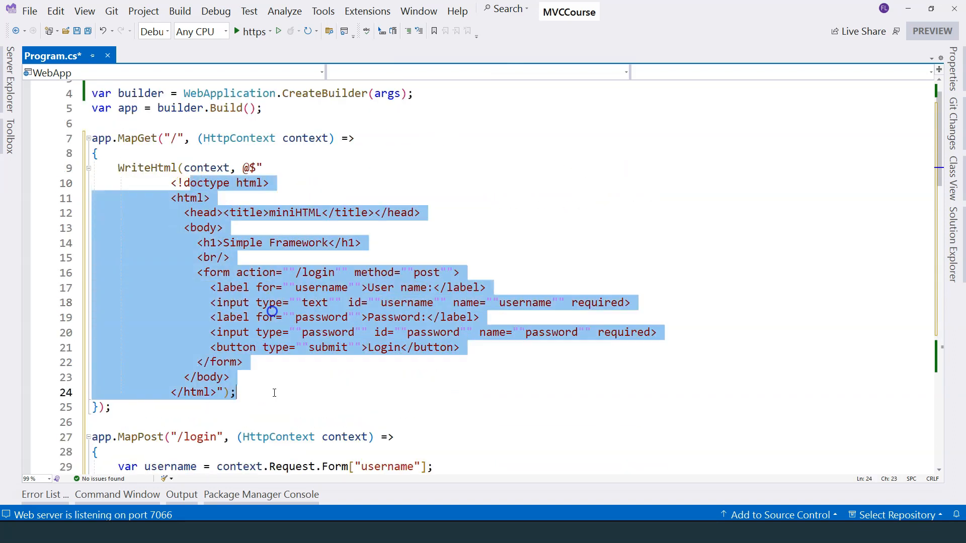
scroll("down", 3)
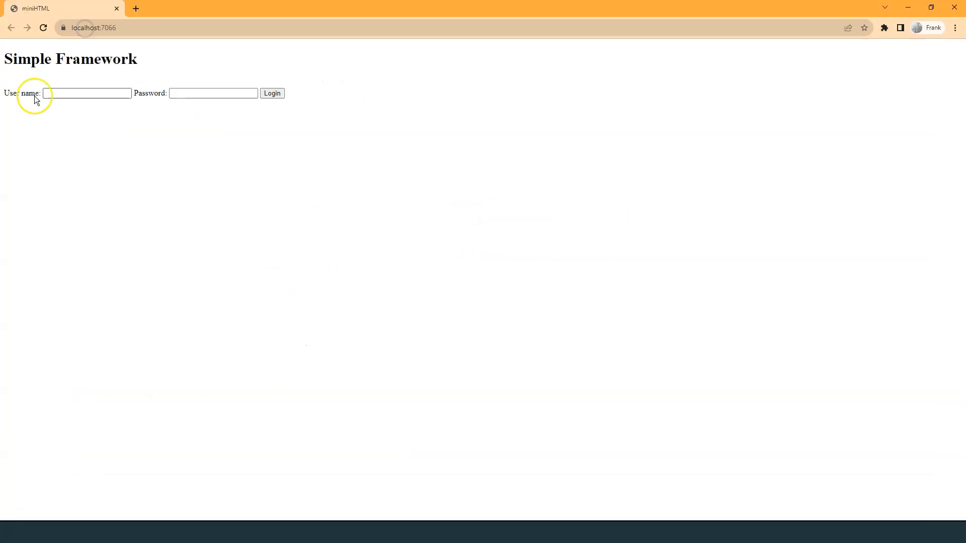
Step: Fill in the saved user name and submit the login form twice, getting 'Login failed!'
left_click(86, 93)
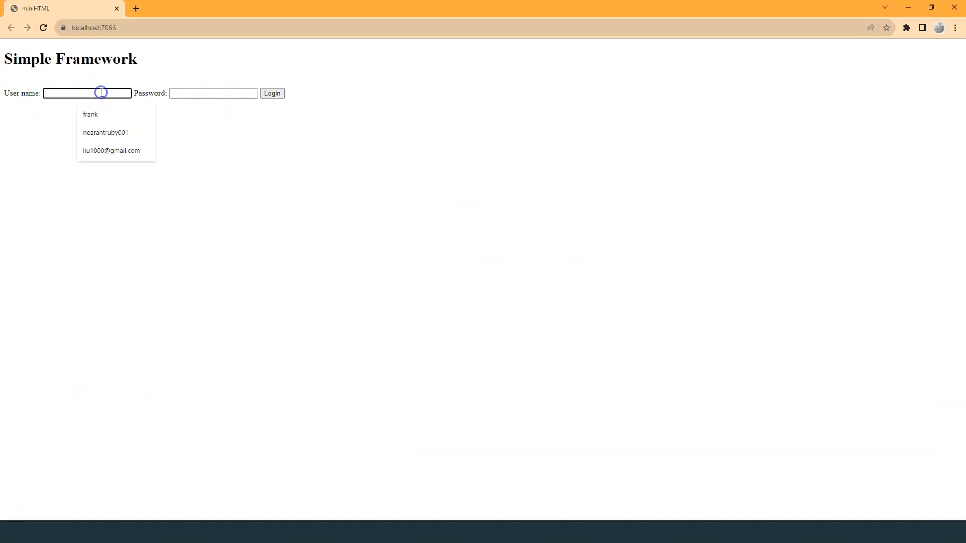
left_click(90, 114)
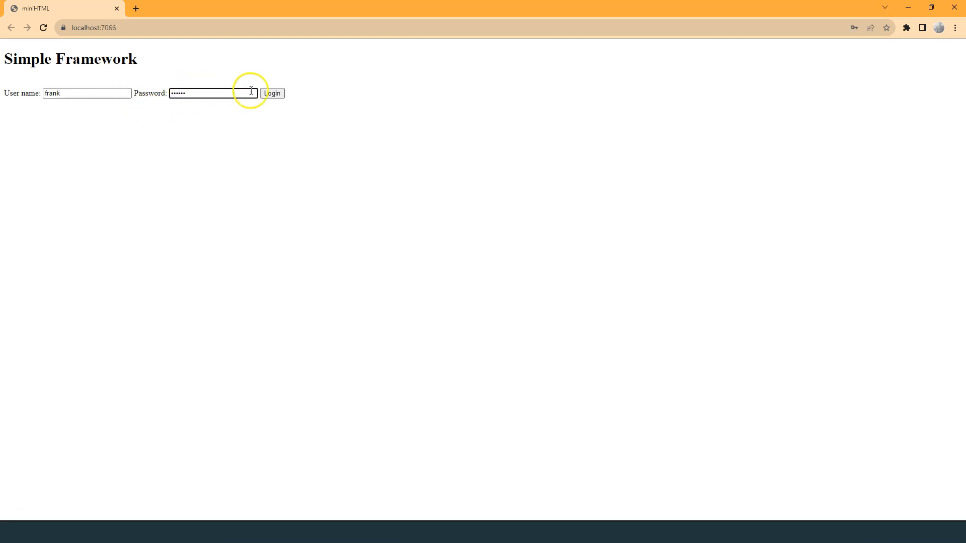
left_click(271, 93)
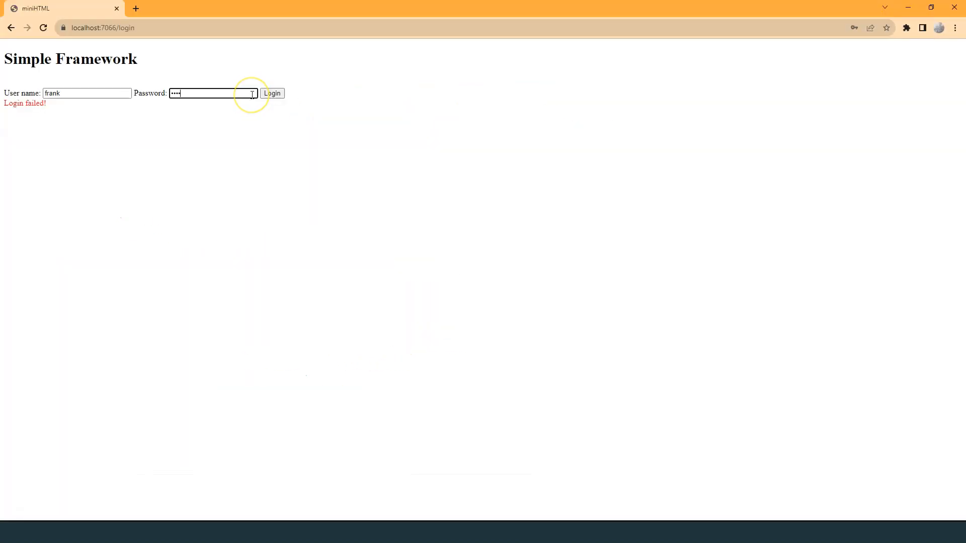
left_click(272, 93)
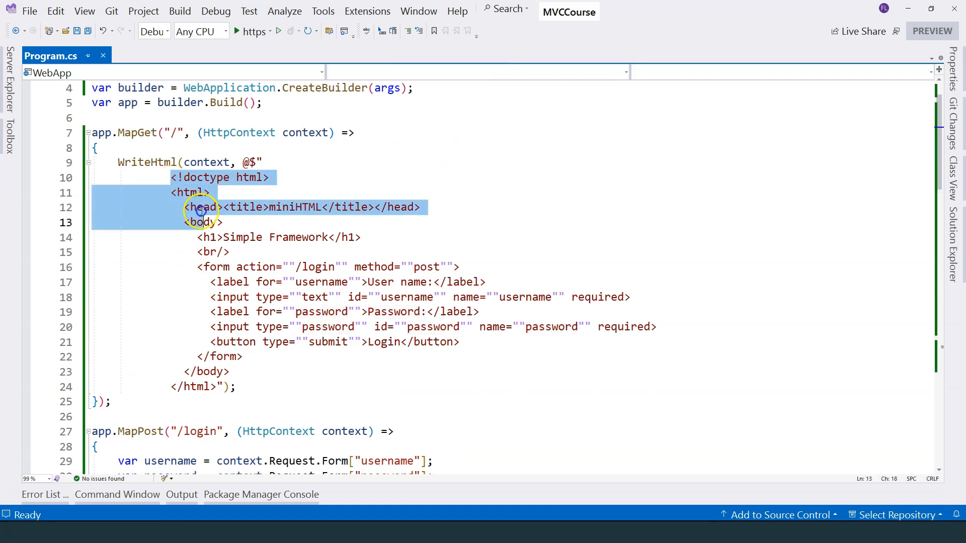
left_click(265, 387)
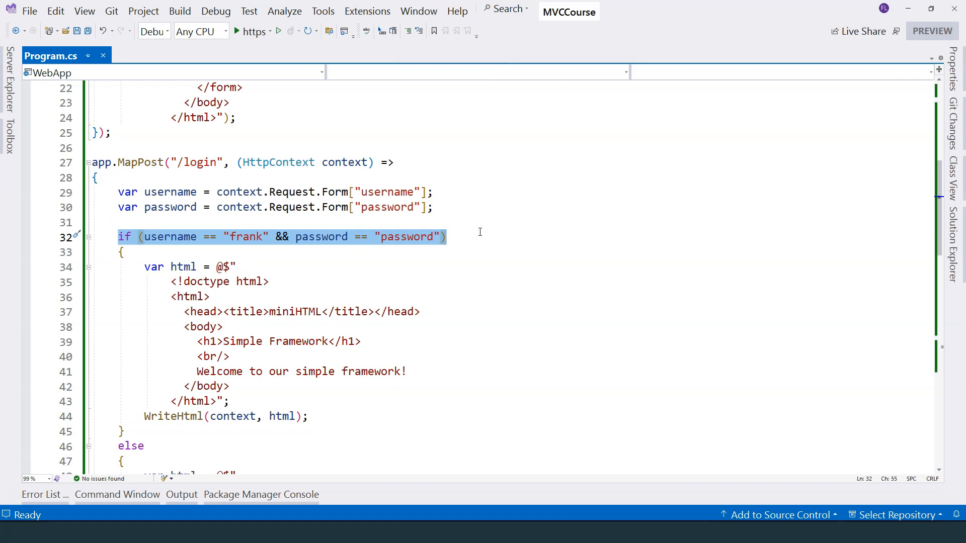
mouse_move(384, 284)
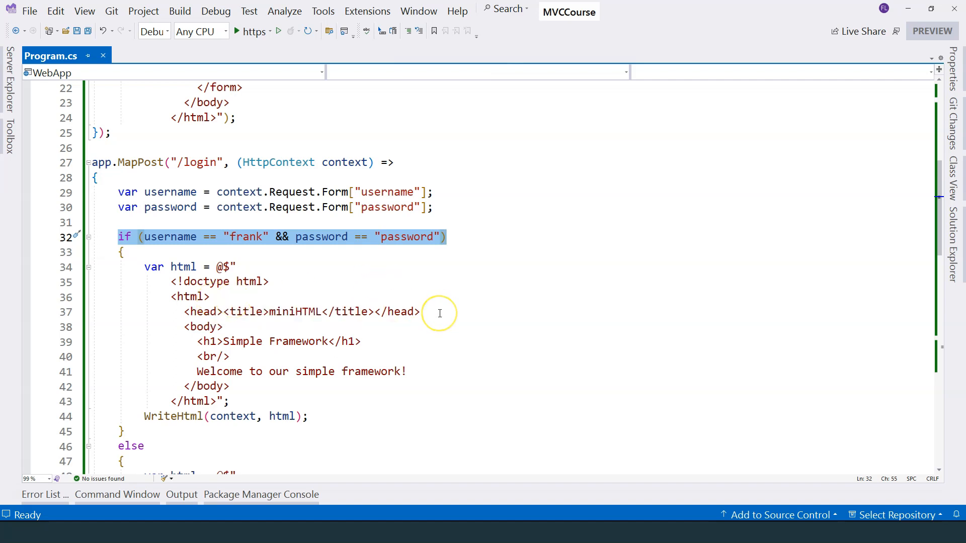
mouse_move(439, 311)
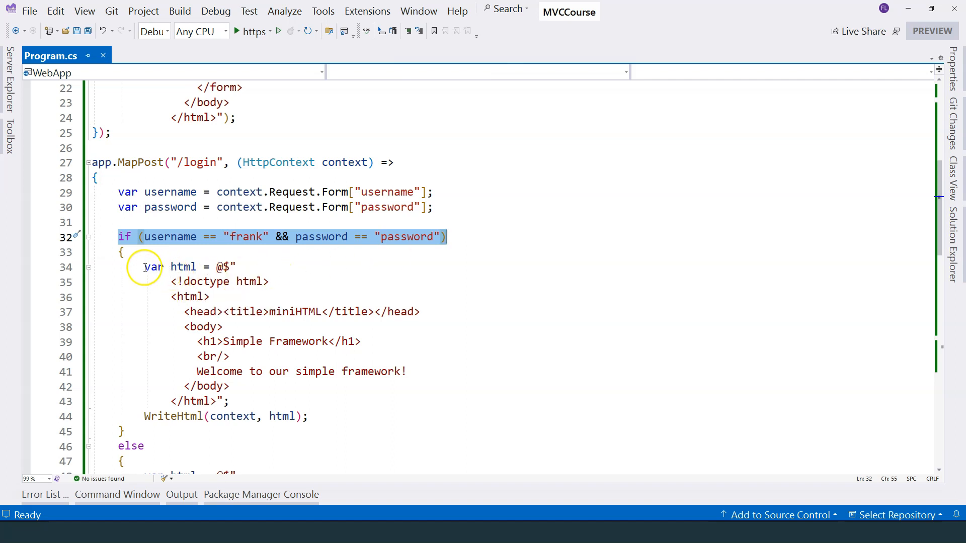
left_click_drag(144, 266, 308, 416)
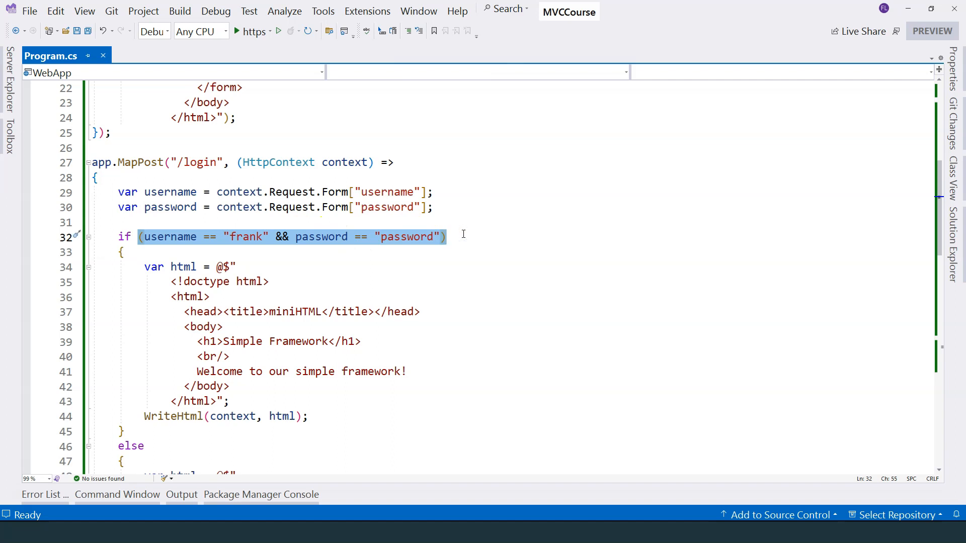
mouse_move(448, 275)
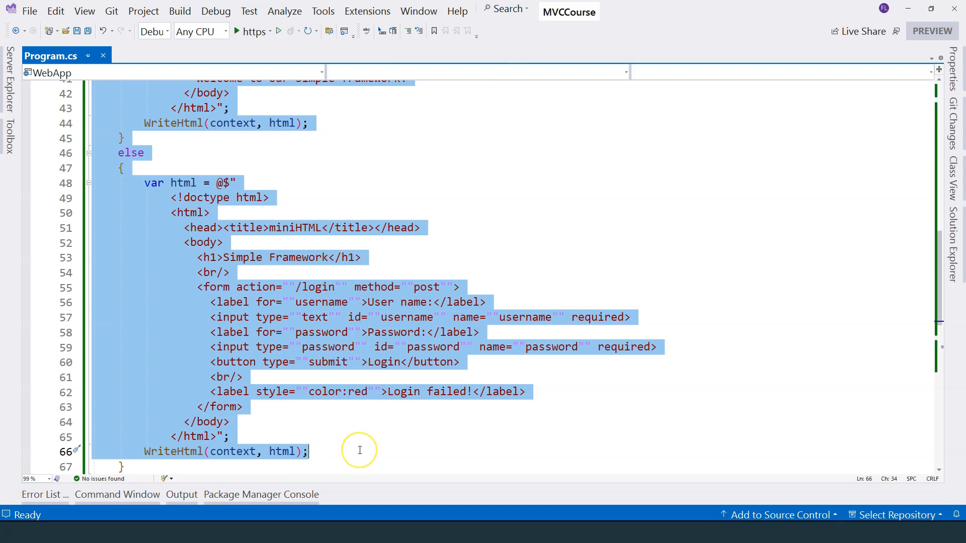
mouse_move(362, 446)
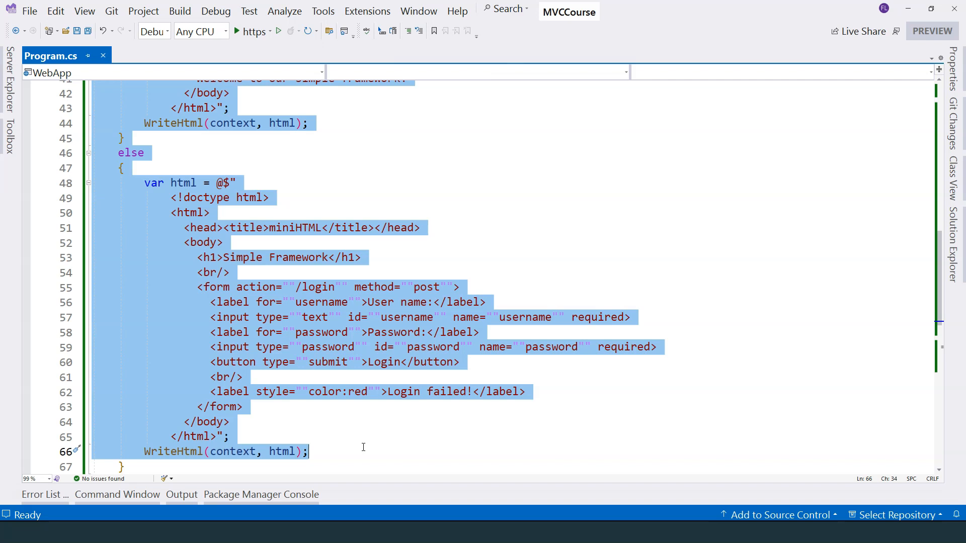
mouse_move(360, 446)
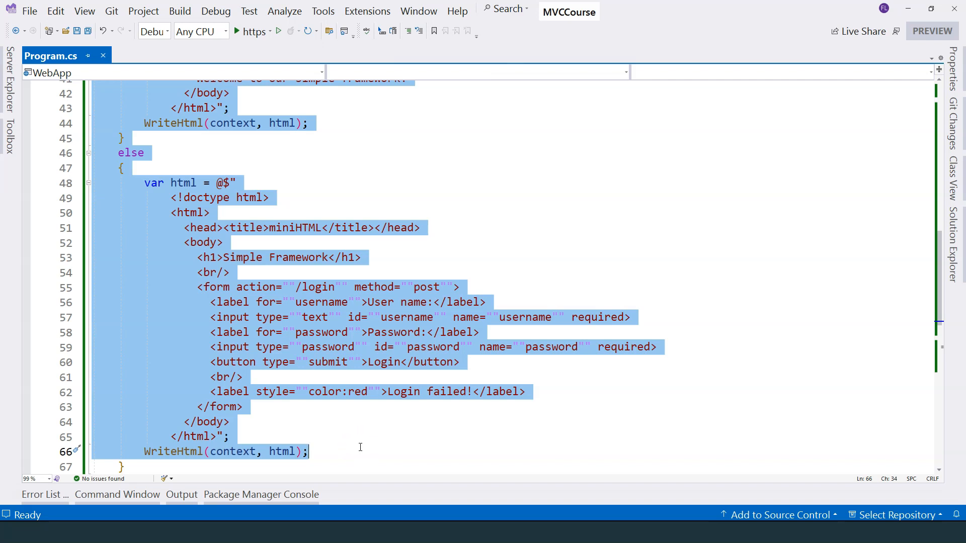
mouse_move(175, 451)
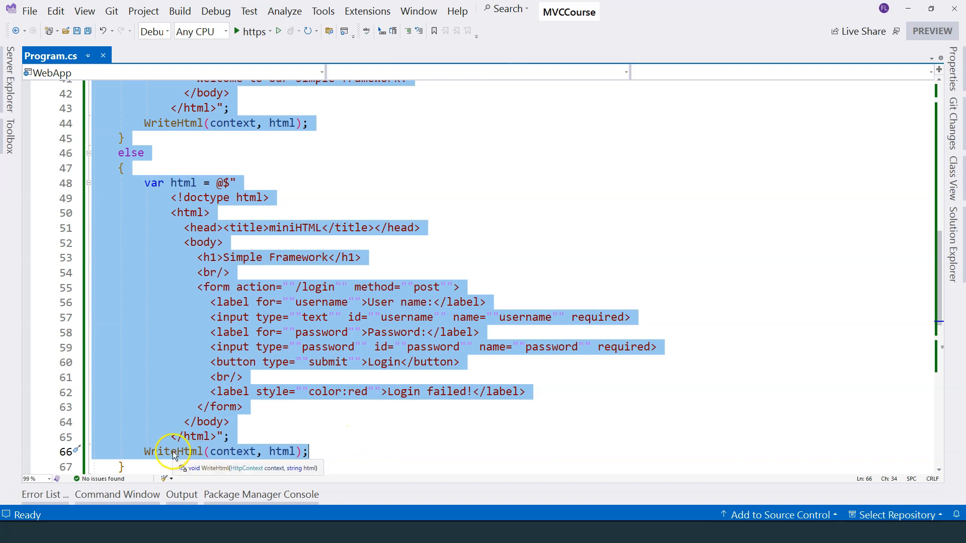